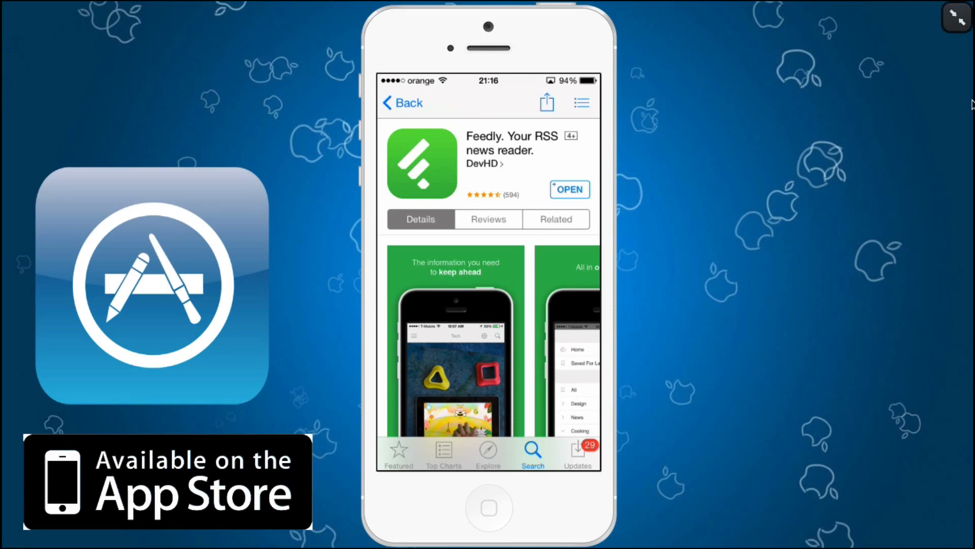
- Browse Feedly's App Store page, then launch the app to the King of Thieves App Deals story
{"action": "scroll", "scroll_direction": "down", "scroll_amount": 3}
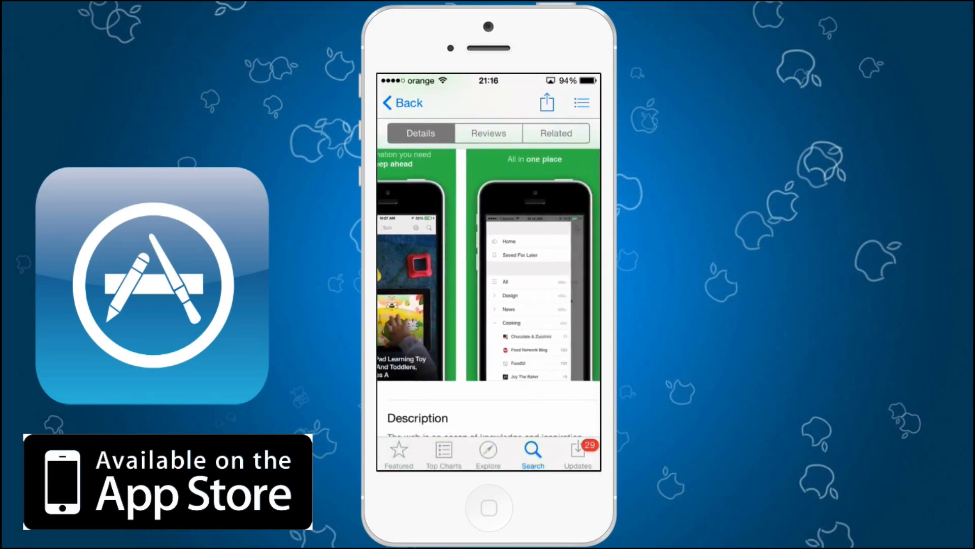
{"action": "scroll", "scroll_direction": "left", "scroll_amount": 3}
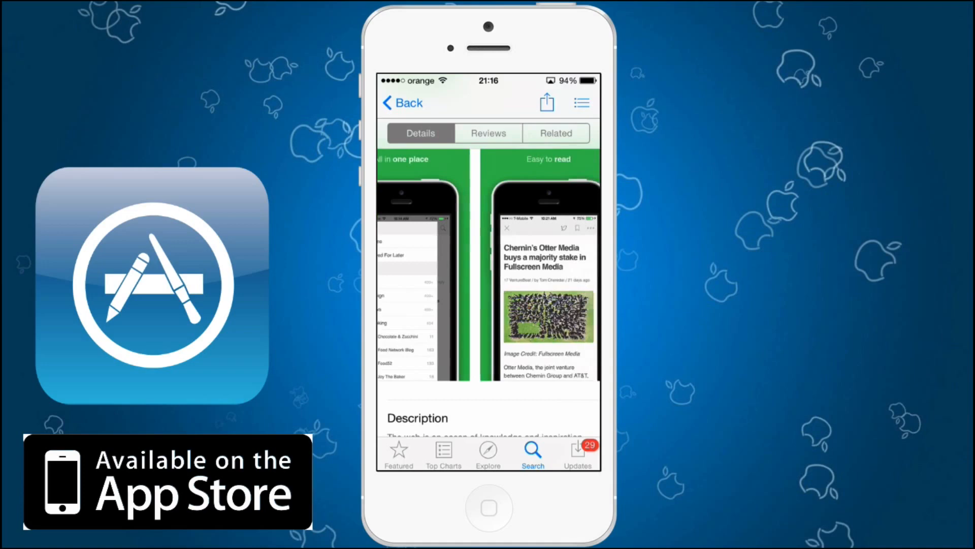
{"action": "scroll", "scroll_direction": "left", "scroll_amount": 3}
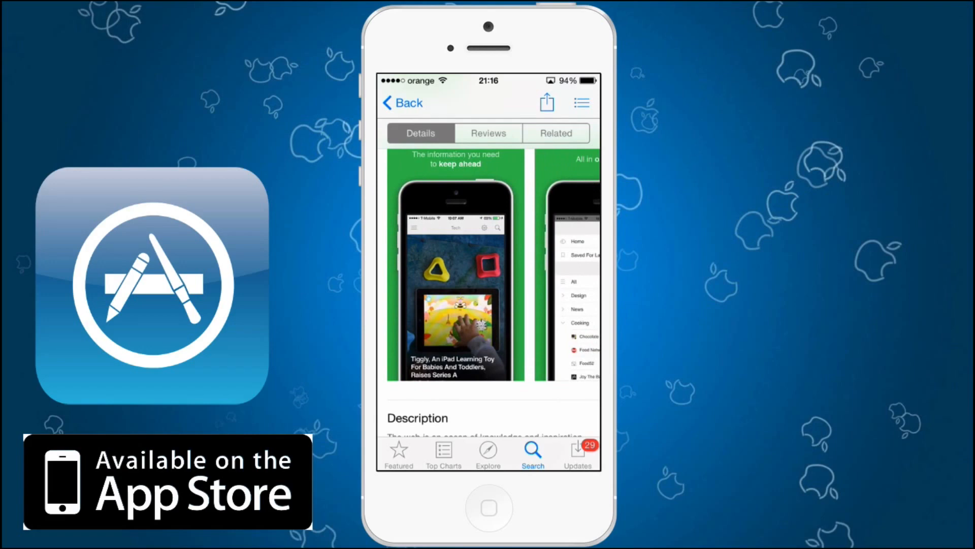
{"action": "scroll", "scroll_direction": "down", "scroll_amount": 3}
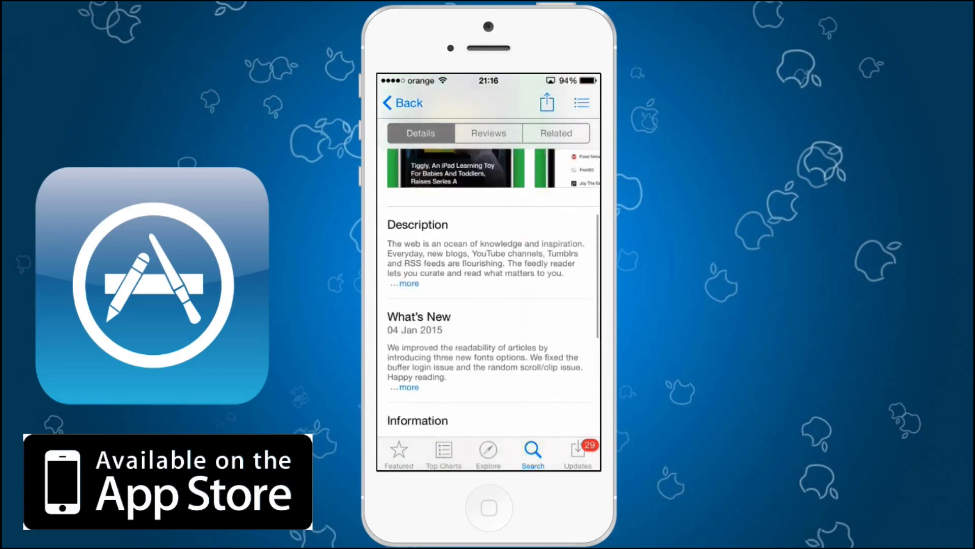
{"action": "scroll", "scroll_direction": "down", "scroll_amount": 3}
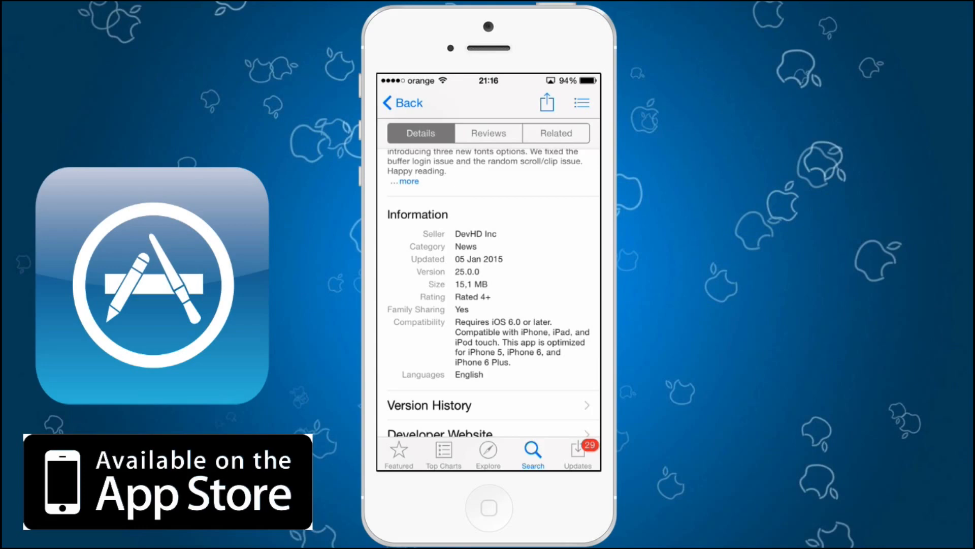
{"action": "scroll", "scroll_direction": "up", "scroll_amount": 3}
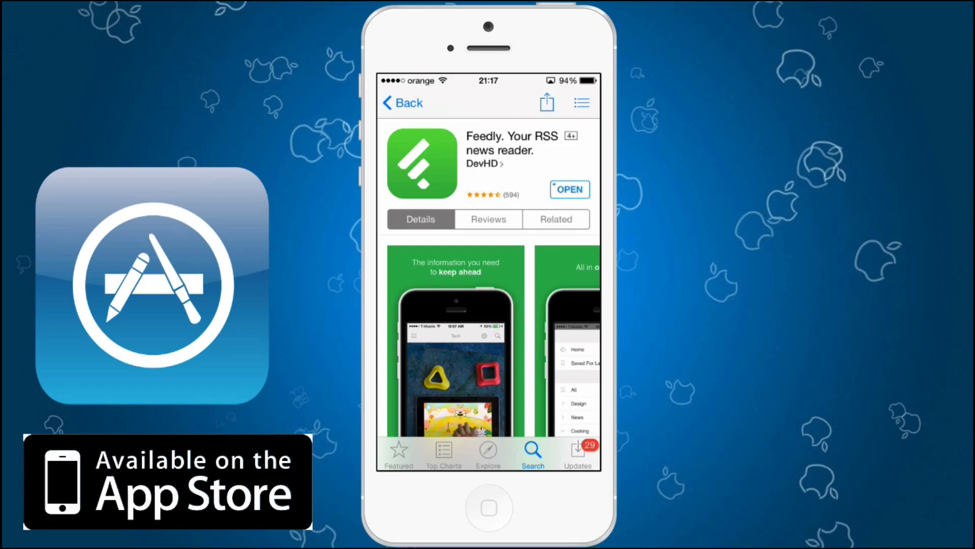
{"action": "left_click", "coordinate": [569, 189]}
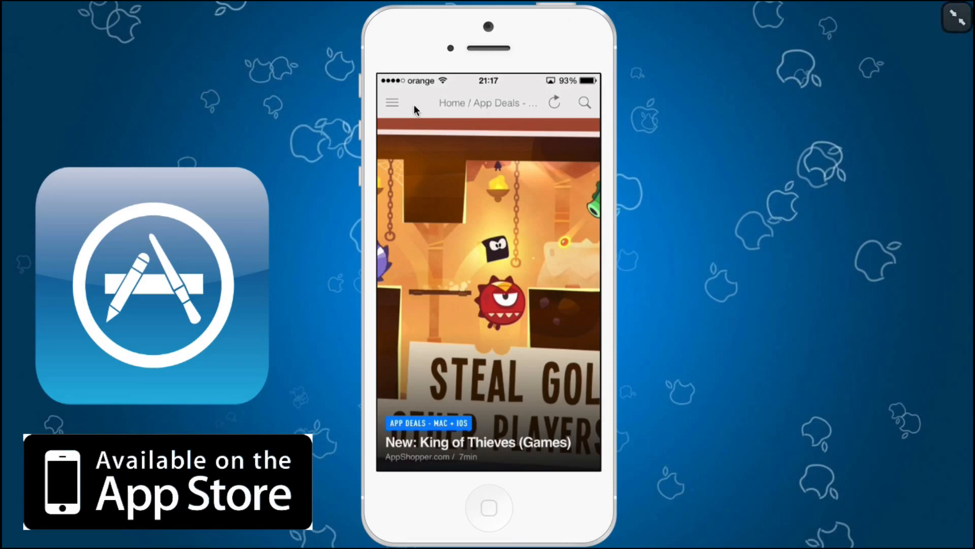
{"action": "mouse_move", "coordinate": [393, 112]}
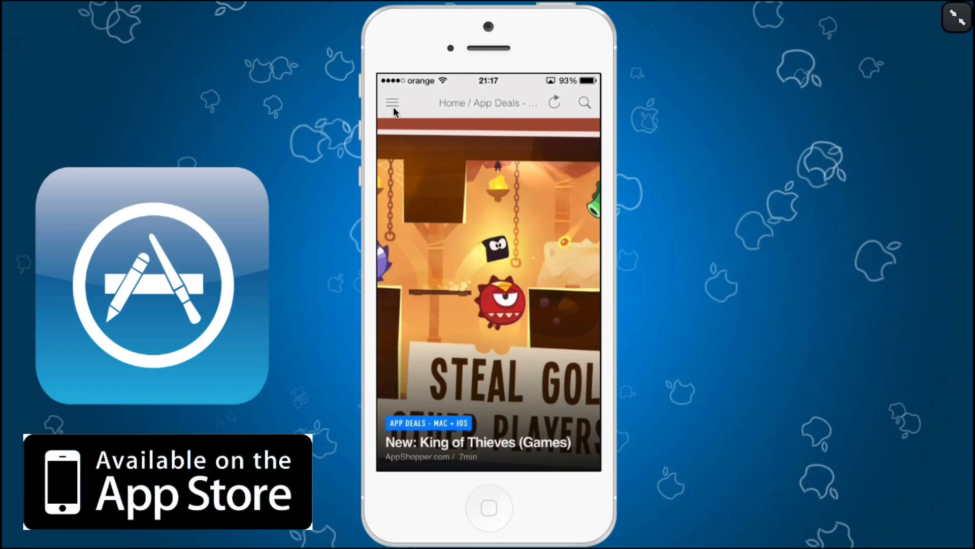
- Open the feeds sidebar, close it back to the story, then reopen it
{"action": "left_click", "coordinate": [392, 102]}
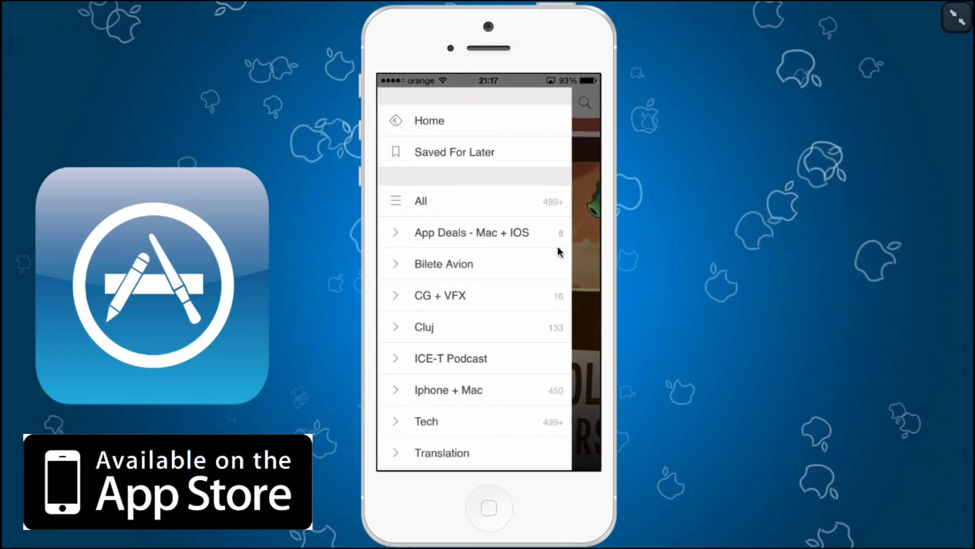
{"action": "mouse_move", "coordinate": [468, 71]}
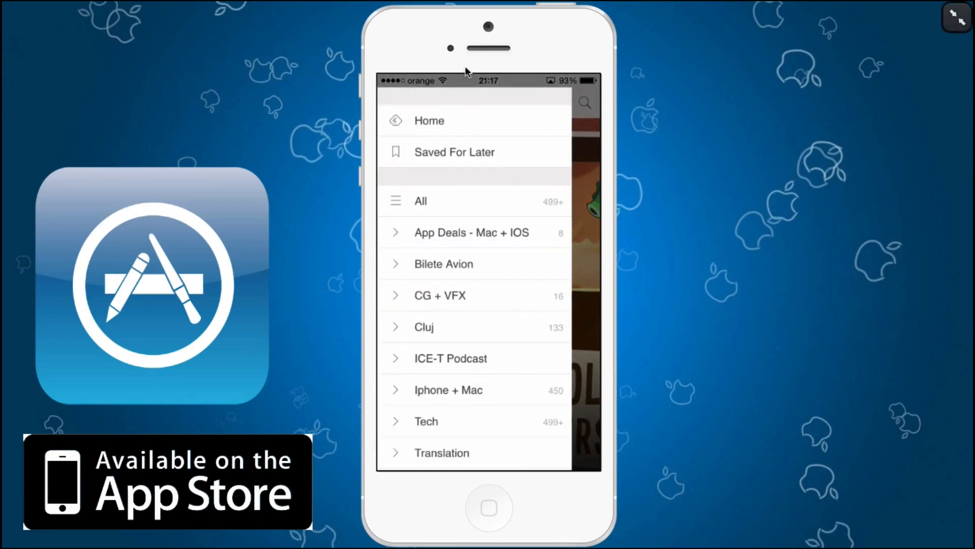
{"action": "mouse_move", "coordinate": [421, 164]}
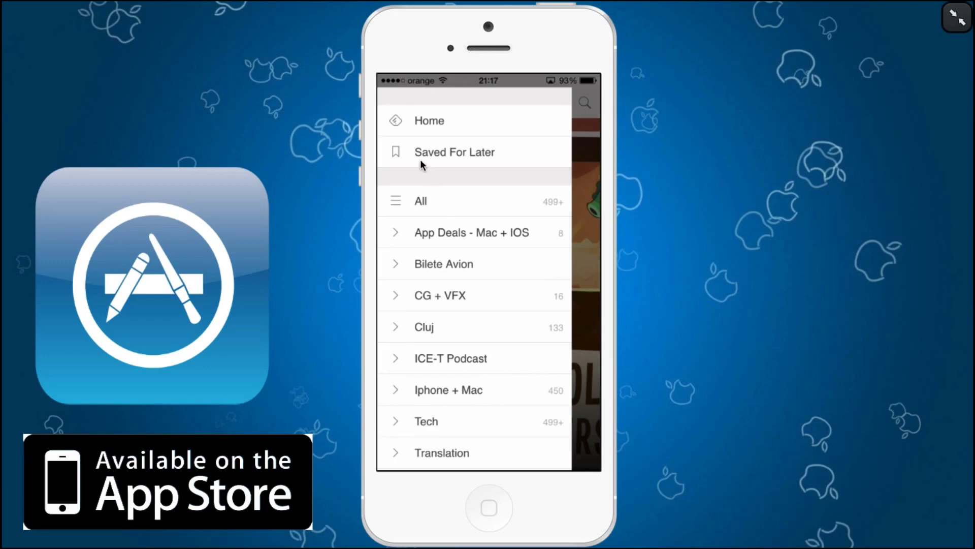
{"action": "left_click", "coordinate": [429, 120]}
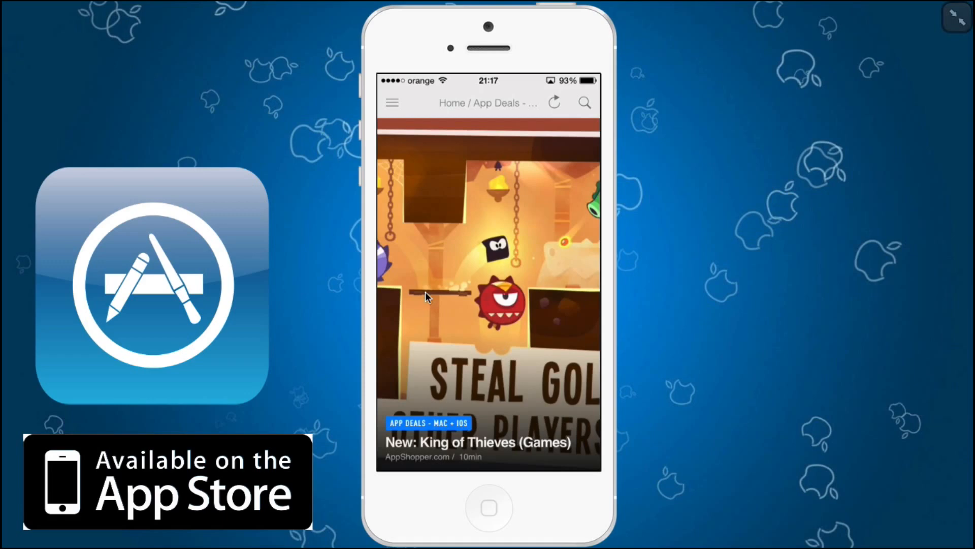
{"action": "left_click", "coordinate": [392, 103]}
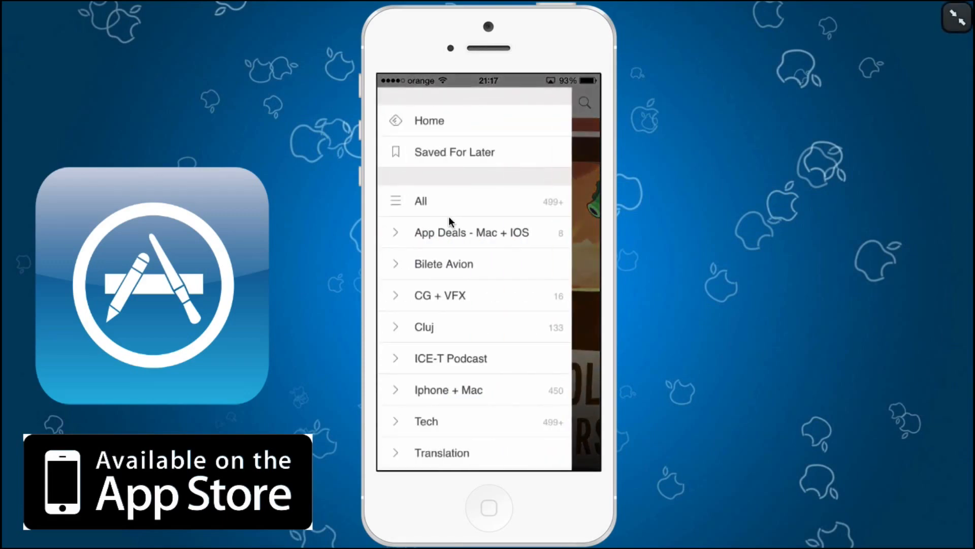
- View the Saved For Later story about Pope Francis, then reopen the sidebar
{"action": "left_click", "coordinate": [455, 152]}
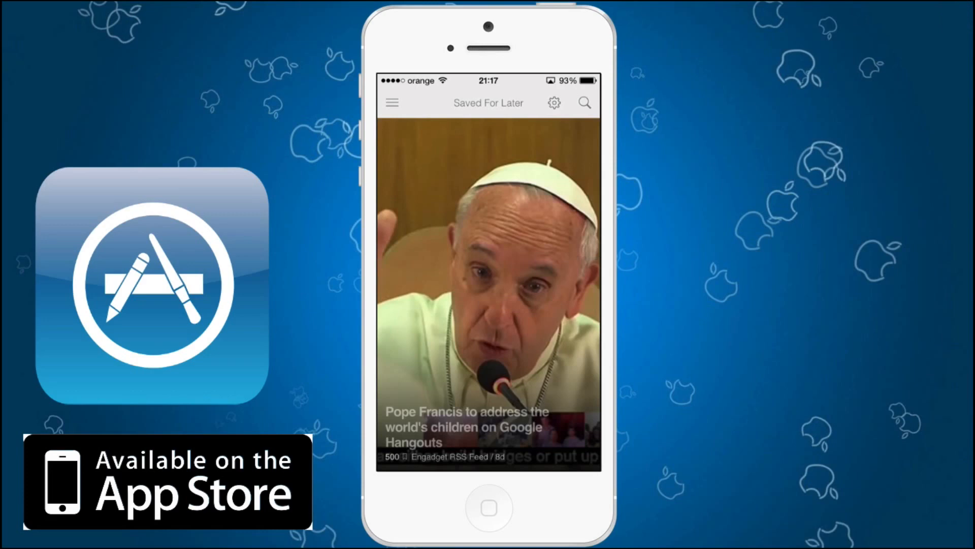
{"action": "mouse_move", "coordinate": [491, 186]}
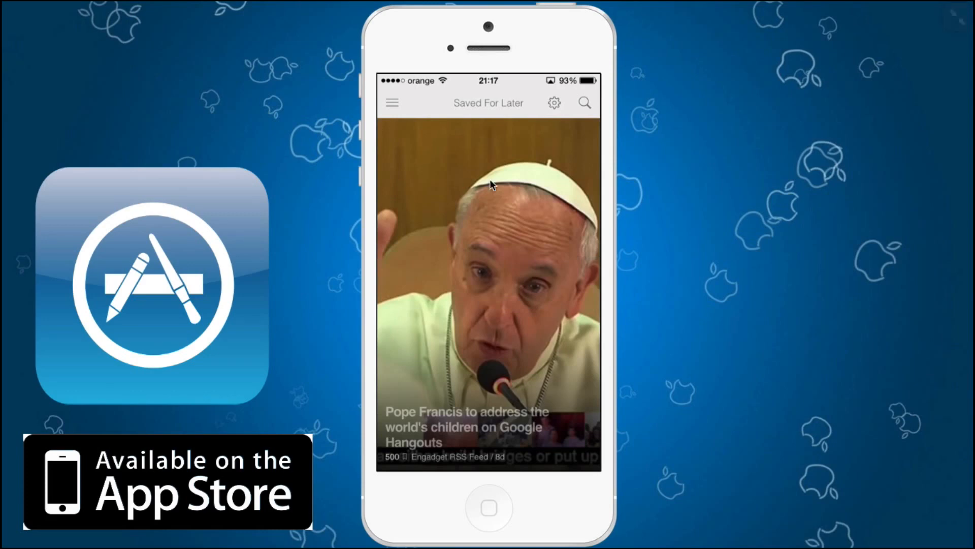
{"action": "mouse_move", "coordinate": [486, 249]}
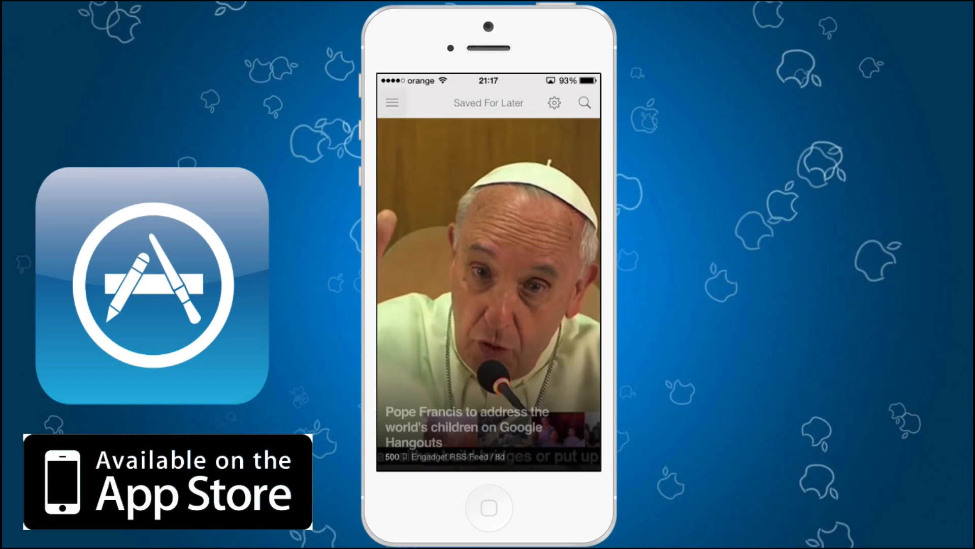
{"action": "left_click", "coordinate": [391, 103]}
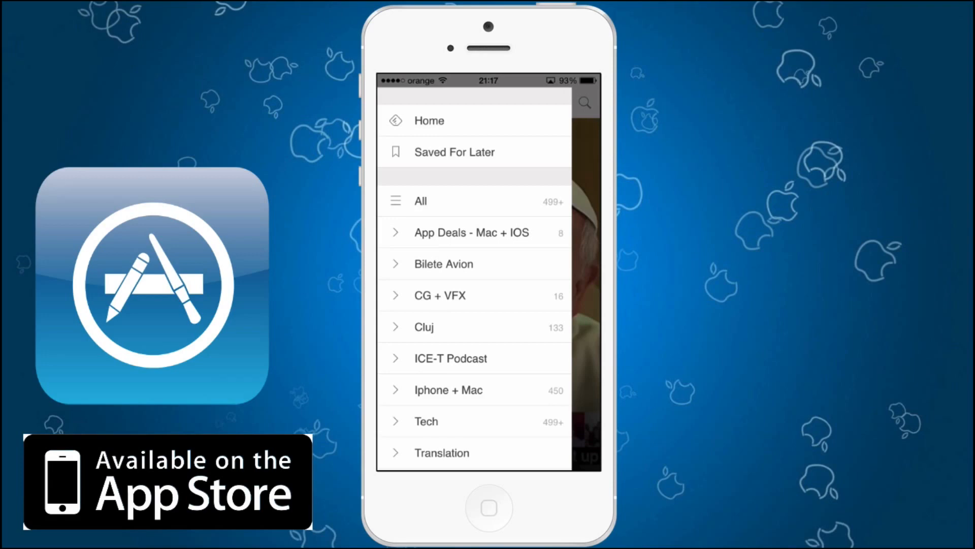
{"action": "mouse_move", "coordinate": [521, 207]}
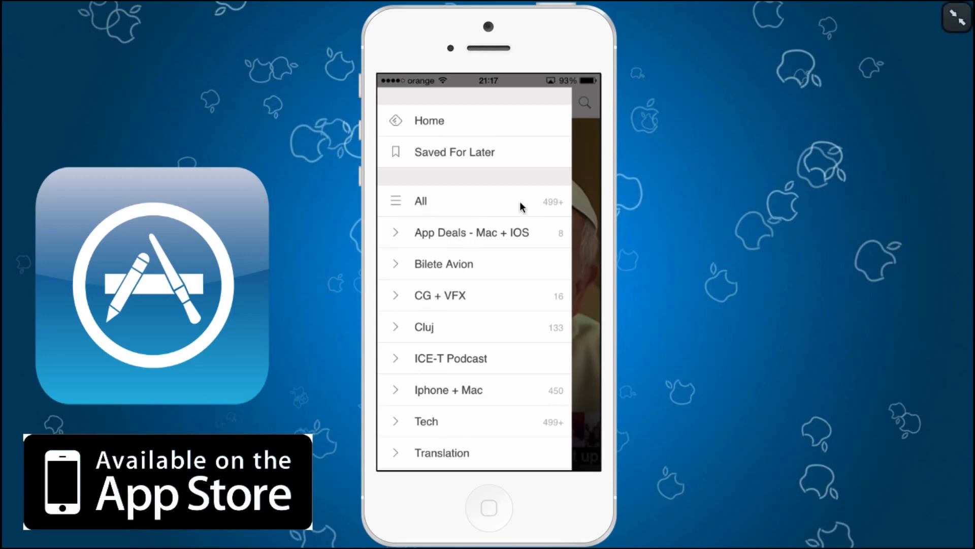
- Select All in the sidebar to list headlines like Chevy Bolt EV and iPad mini 3
{"action": "left_click", "coordinate": [421, 202]}
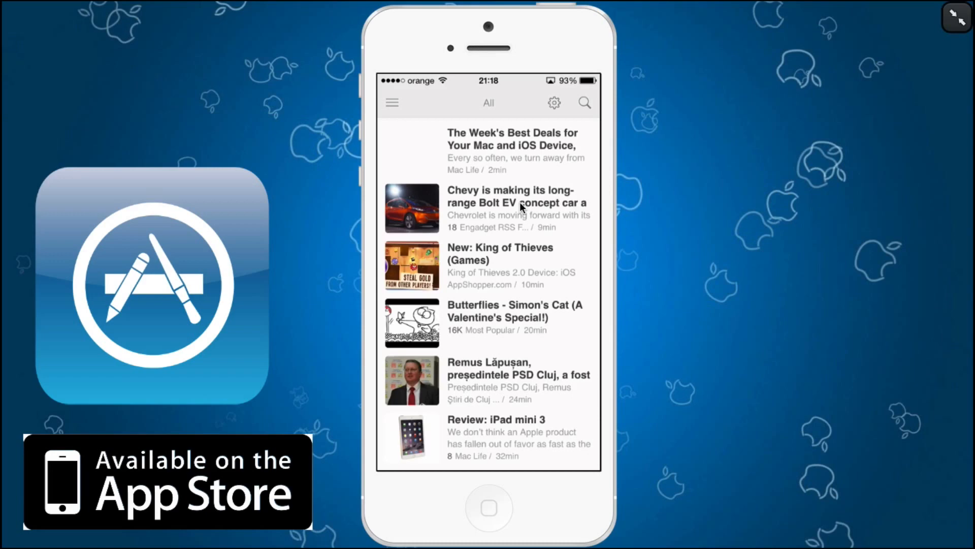
{"action": "mouse_move", "coordinate": [346, 257]}
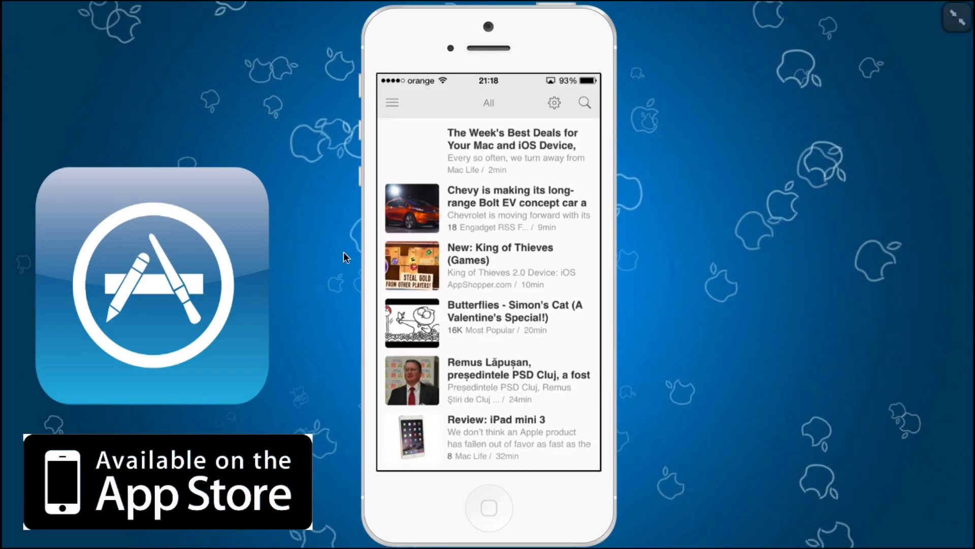
{"action": "mouse_move", "coordinate": [451, 83]}
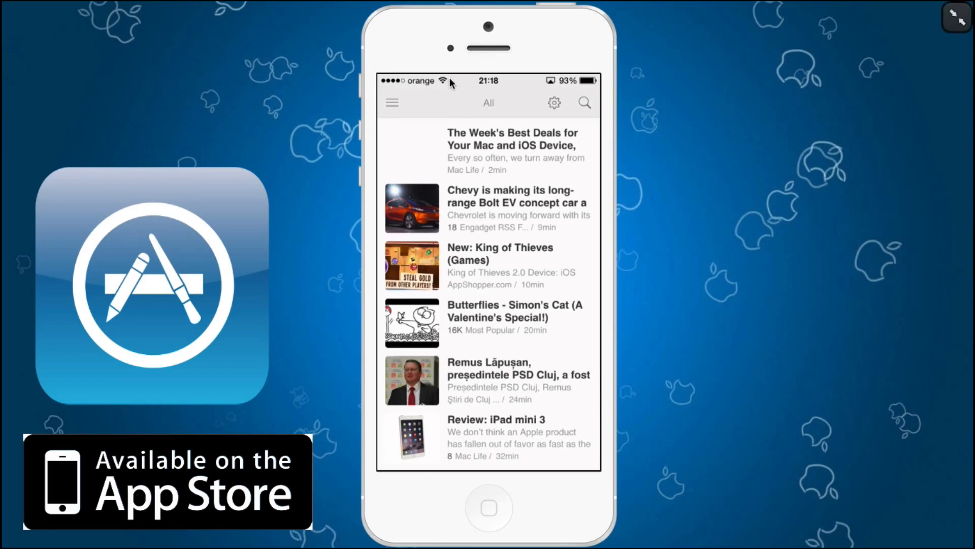
{"action": "mouse_move", "coordinate": [560, 97]}
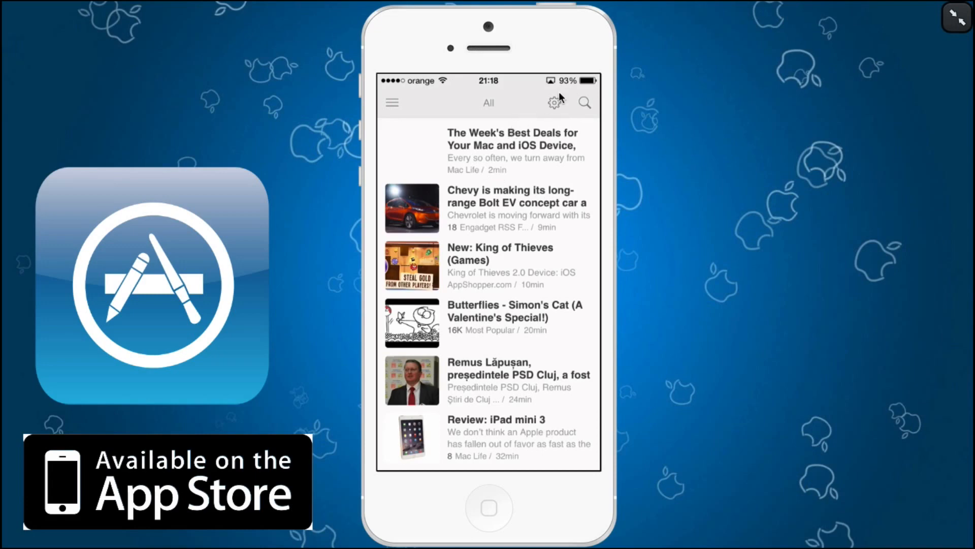
- Try the All stories in a larger-picture layout, then revert to the compact list
{"action": "left_click", "coordinate": [554, 103]}
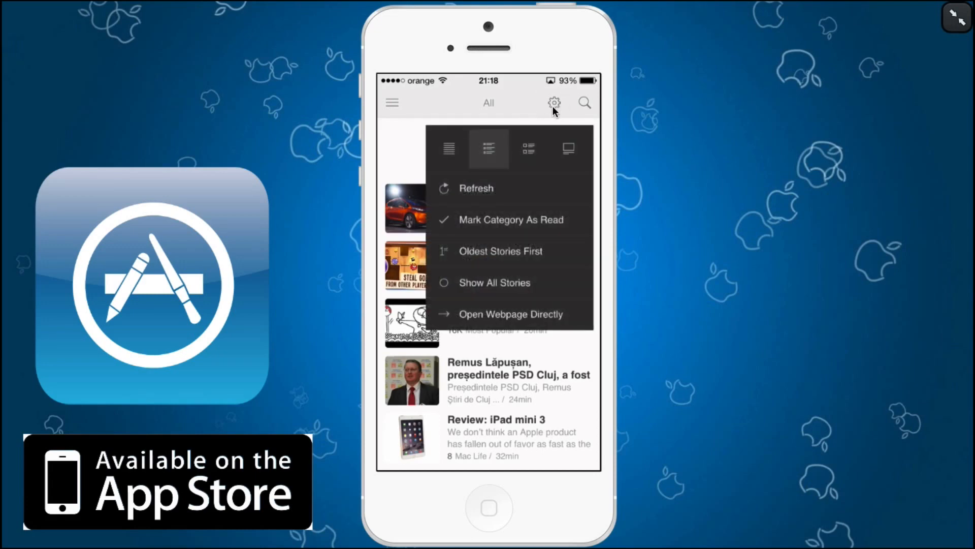
{"action": "mouse_move", "coordinate": [449, 152]}
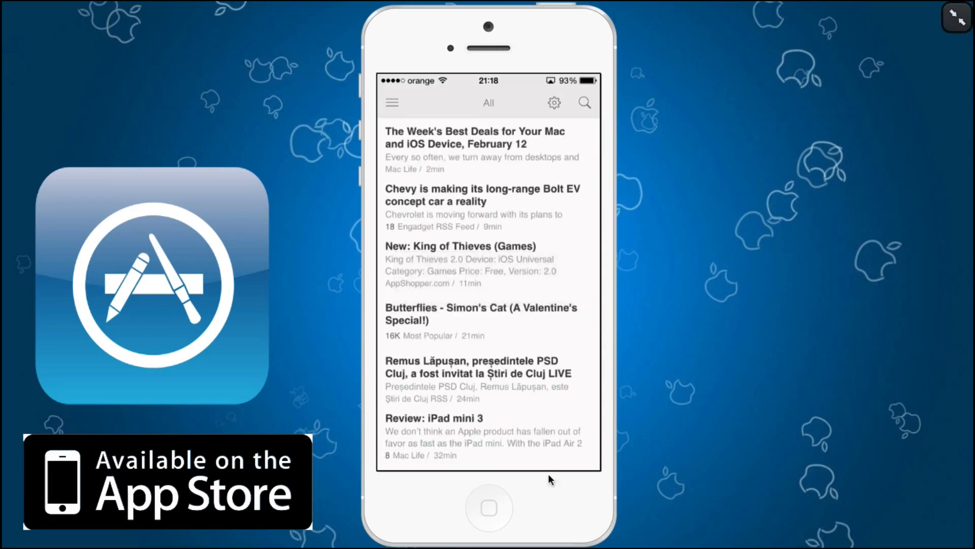
{"action": "mouse_move", "coordinate": [498, 191]}
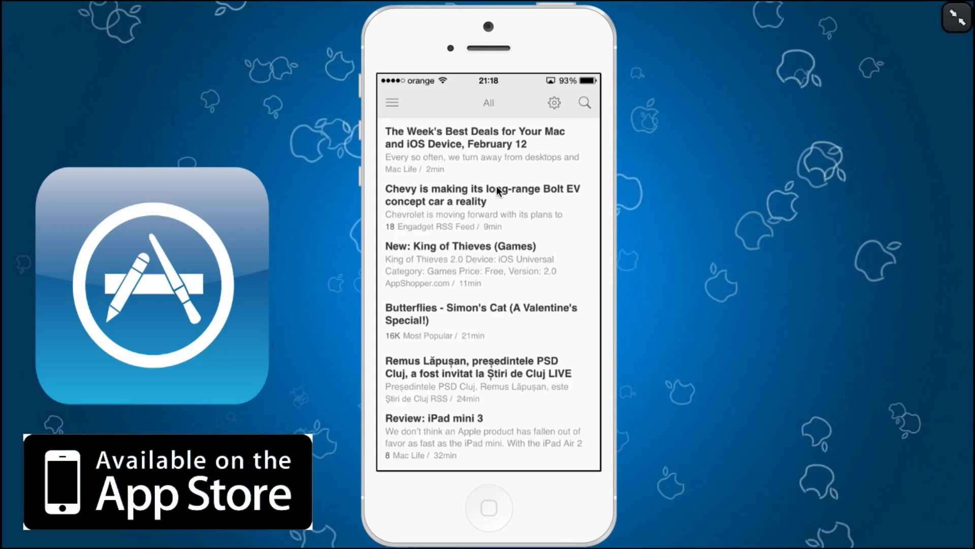
{"action": "mouse_move", "coordinate": [552, 134]}
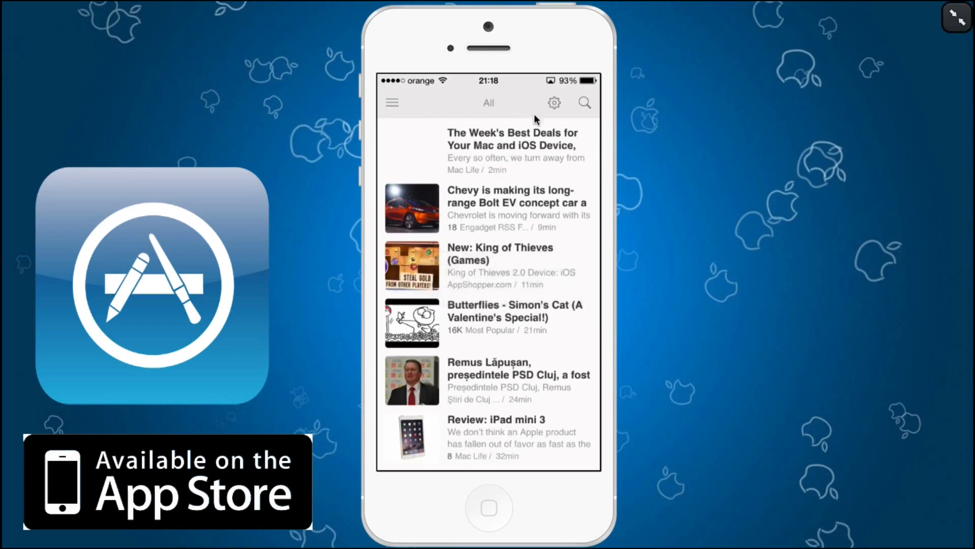
{"action": "left_click", "coordinate": [554, 103]}
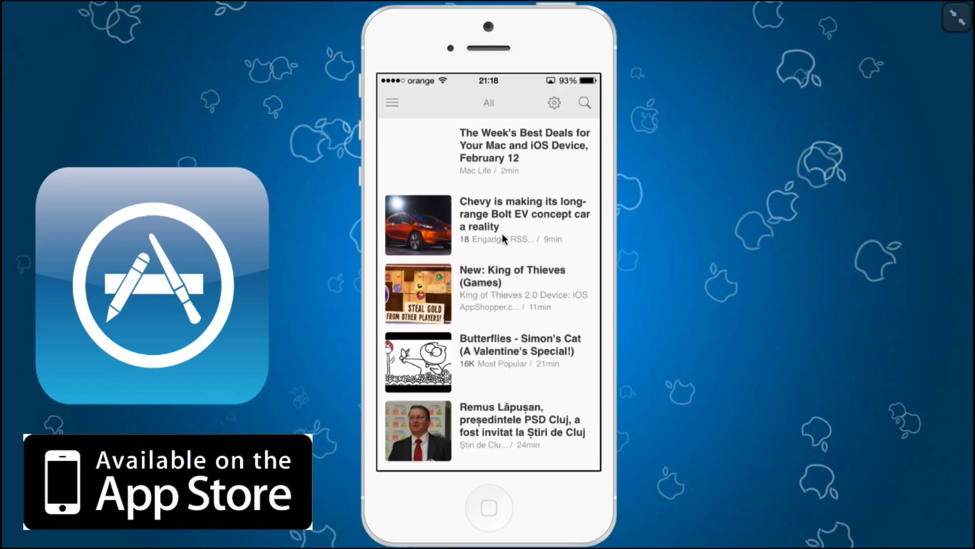
{"action": "left_click", "coordinate": [554, 103]}
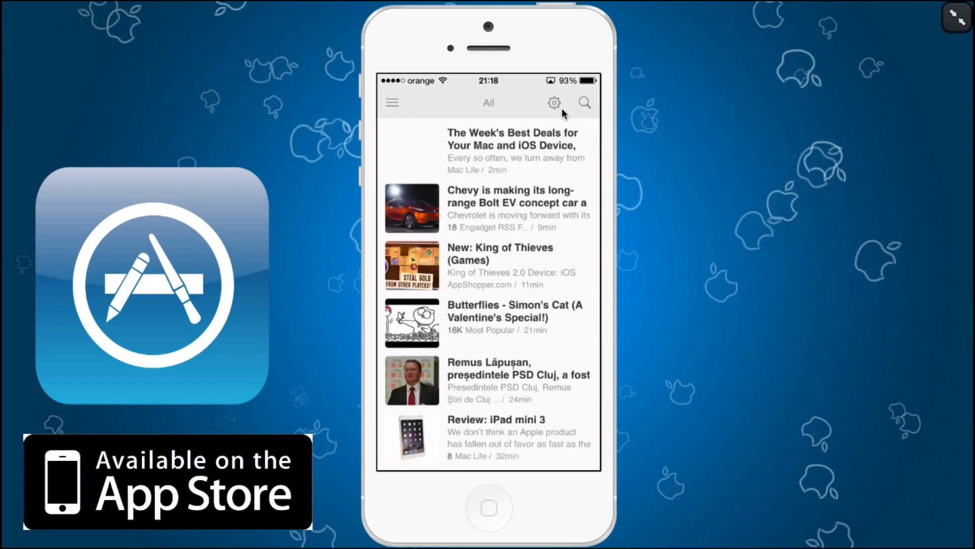
- Preview the one-story-per-page layout, settle on the thumbnail list, and open the sidebar
{"action": "left_click", "coordinate": [553, 103]}
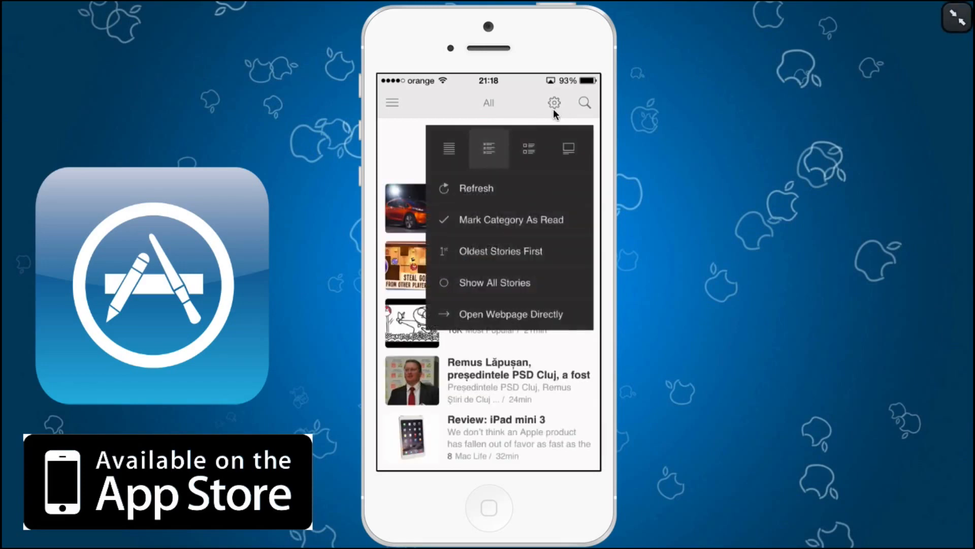
{"action": "left_click", "coordinate": [567, 149]}
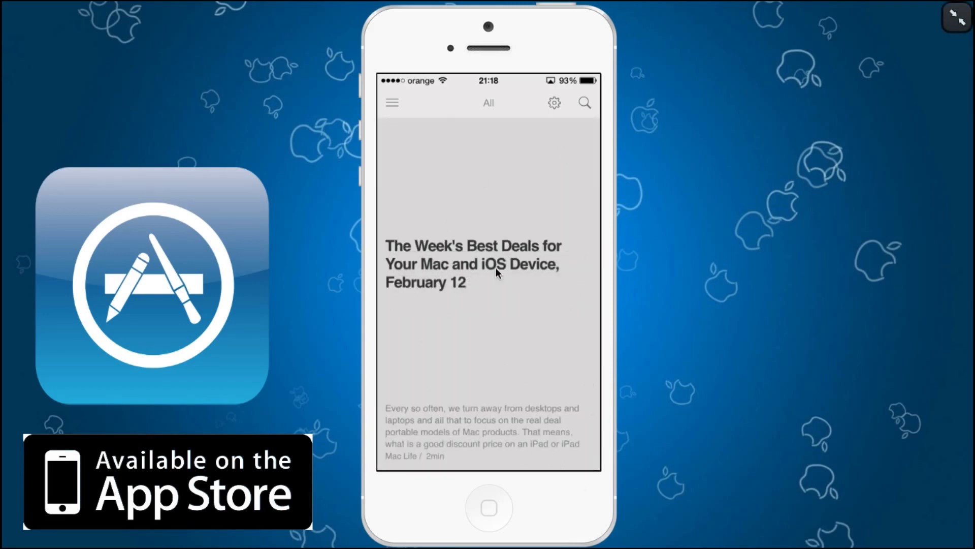
{"action": "left_click", "coordinate": [553, 103]}
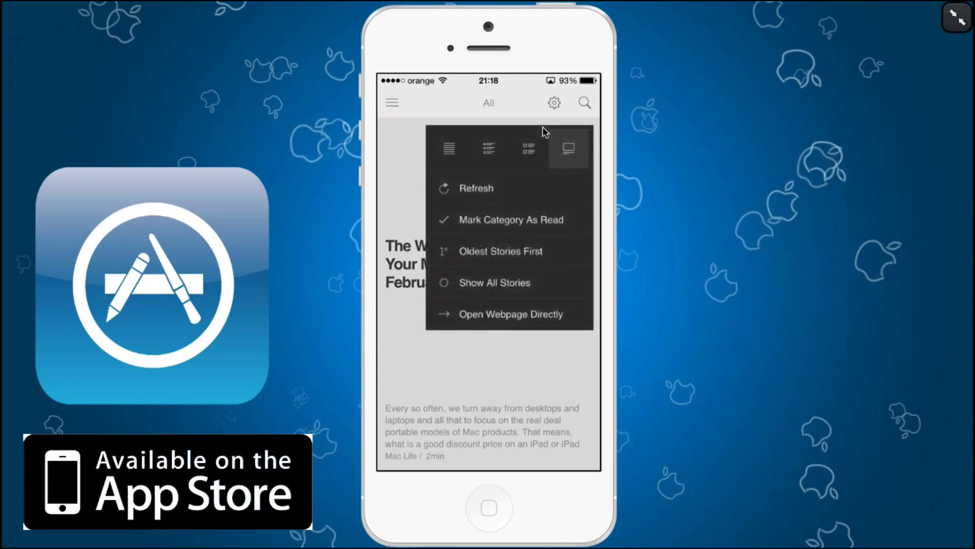
{"action": "left_click", "coordinate": [448, 149]}
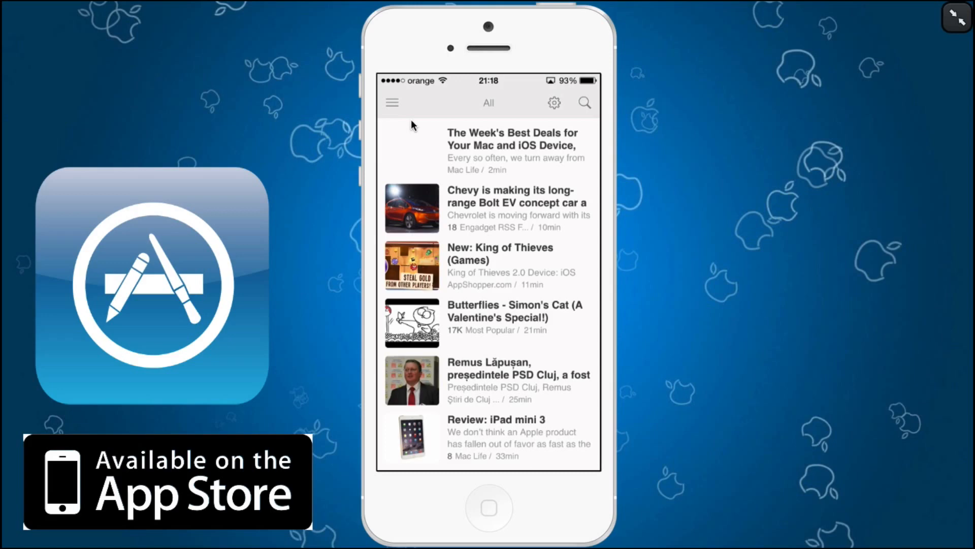
{"action": "left_click", "coordinate": [391, 103]}
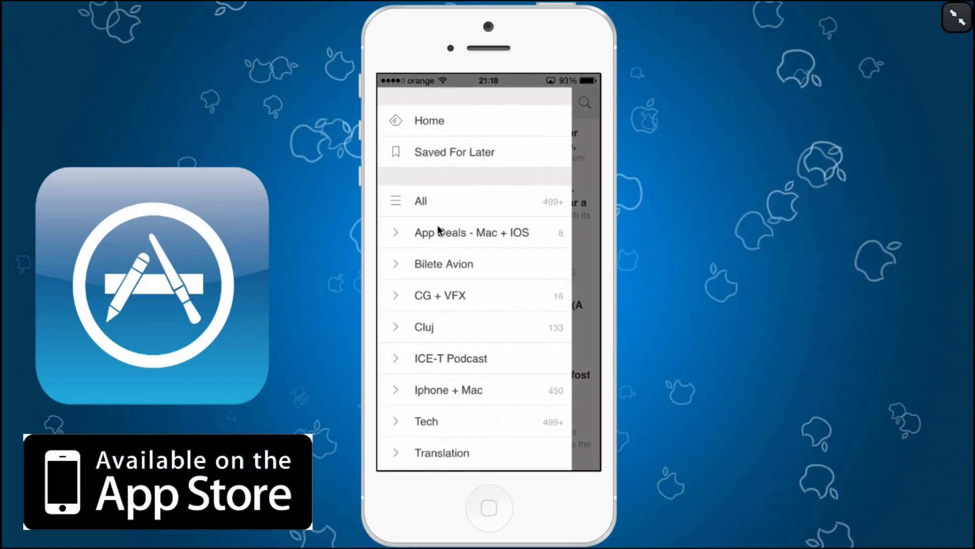
- Open the App Deals - Mac + IOS price-drop stories, then reopen the sidebar
{"action": "left_click", "coordinate": [472, 232]}
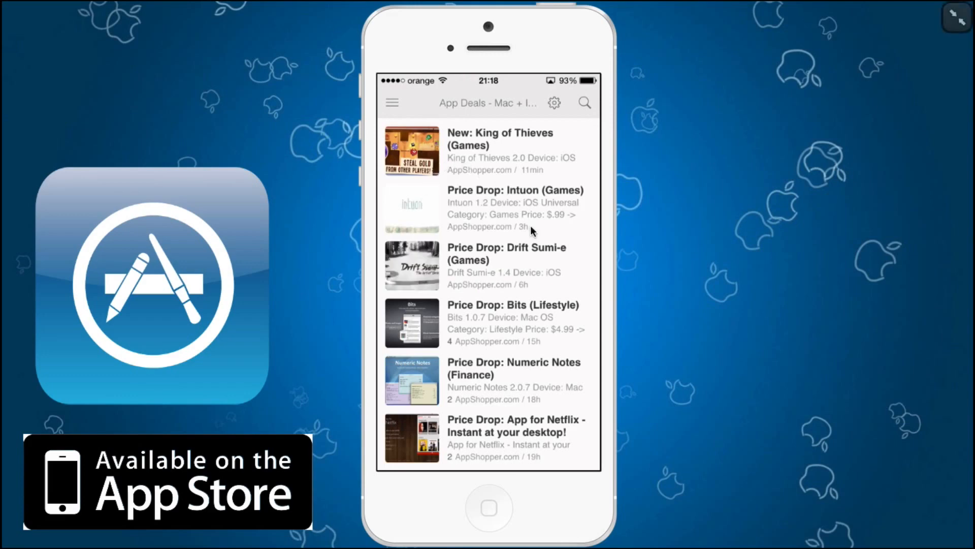
{"action": "mouse_move", "coordinate": [449, 365]}
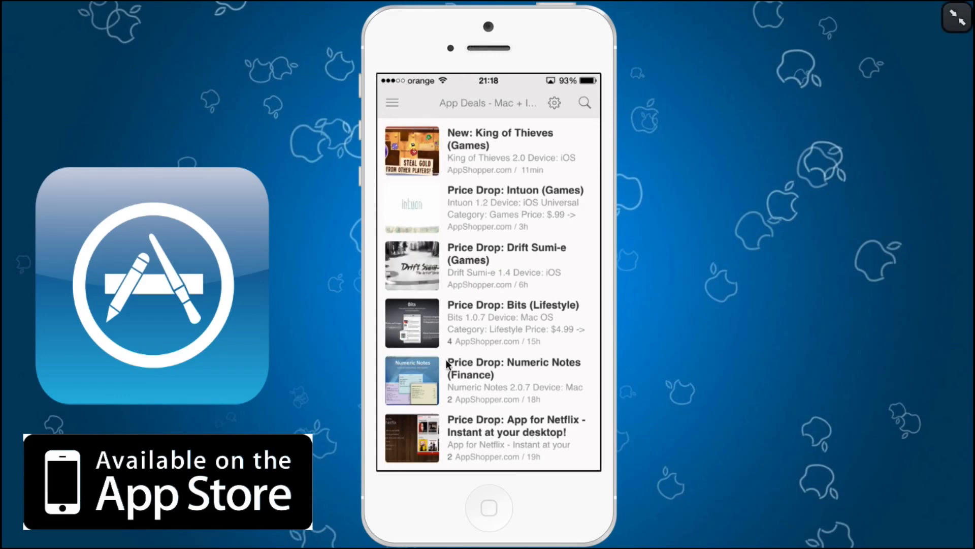
{"action": "mouse_move", "coordinate": [538, 407]}
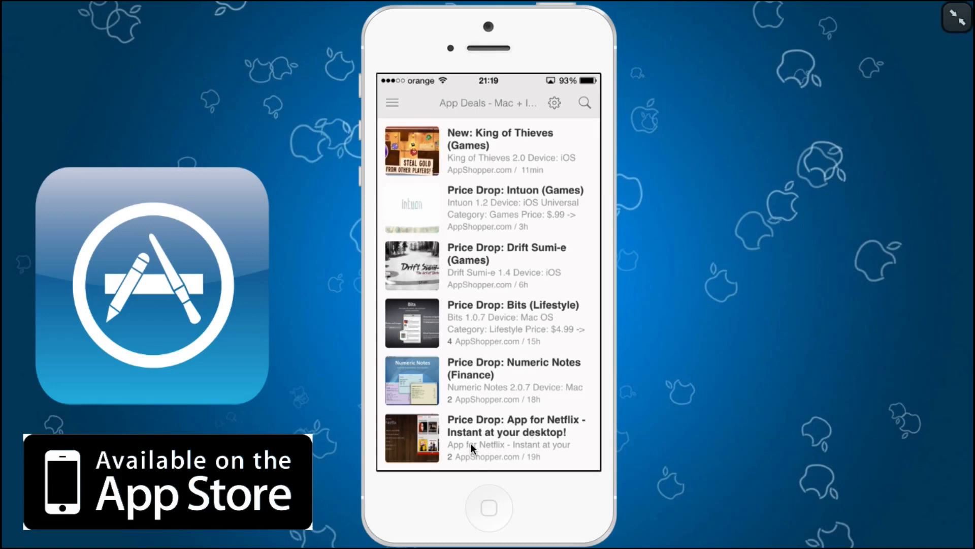
{"action": "mouse_move", "coordinate": [484, 216]}
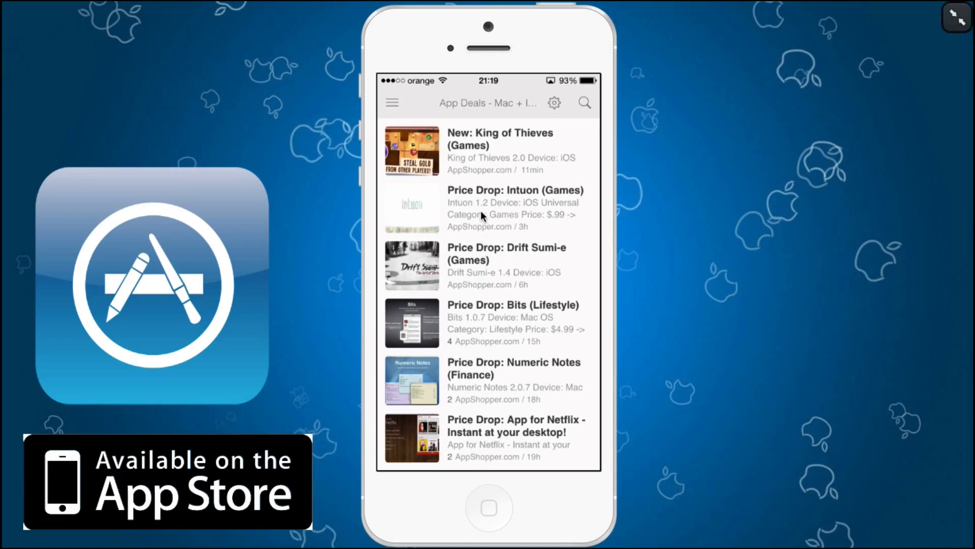
{"action": "left_click", "coordinate": [391, 102]}
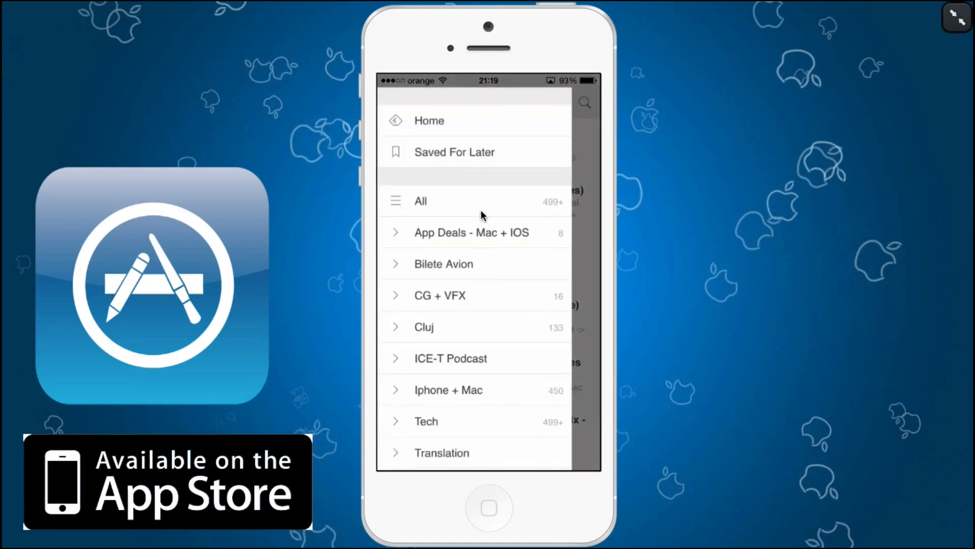
- Open Iphone + Mac, read the Twitter talent agency article, and return to its headlines
{"action": "scroll", "scroll_direction": "down", "scroll_amount": 3}
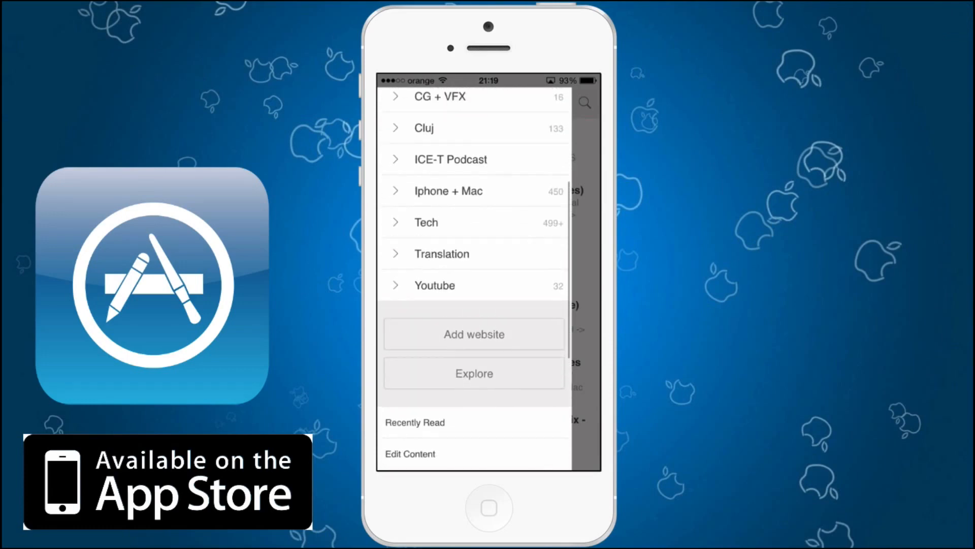
{"action": "left_click", "coordinate": [448, 191]}
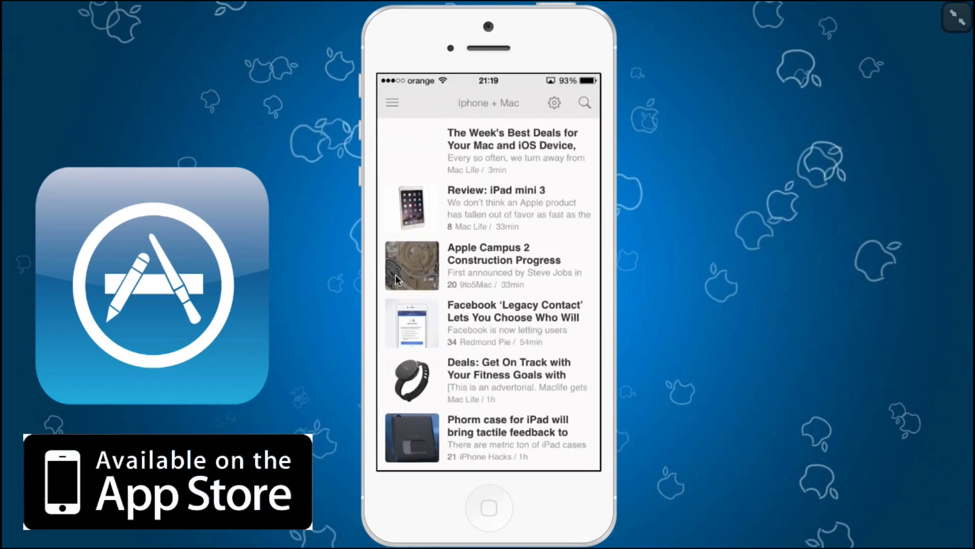
{"action": "scroll", "scroll_direction": "down", "scroll_amount": 3}
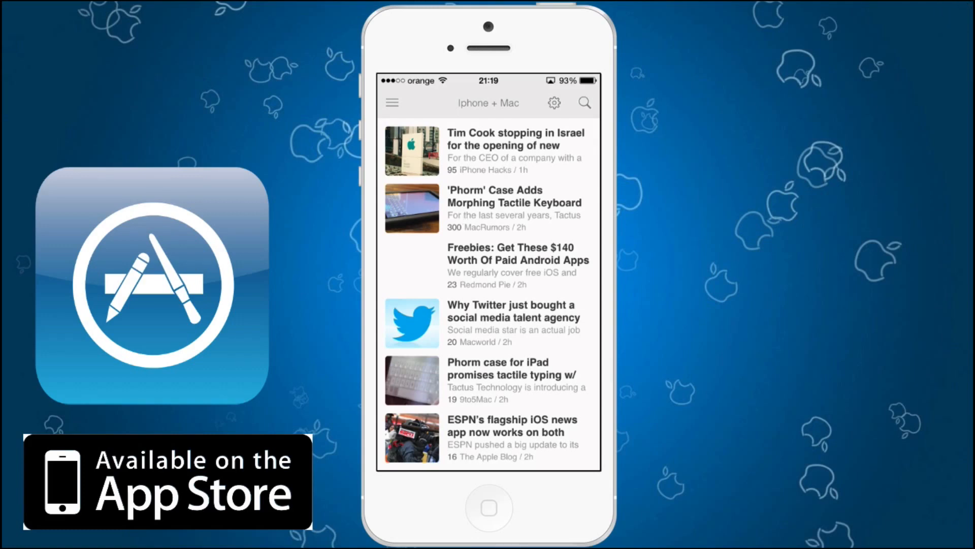
{"action": "left_click", "coordinate": [510, 317]}
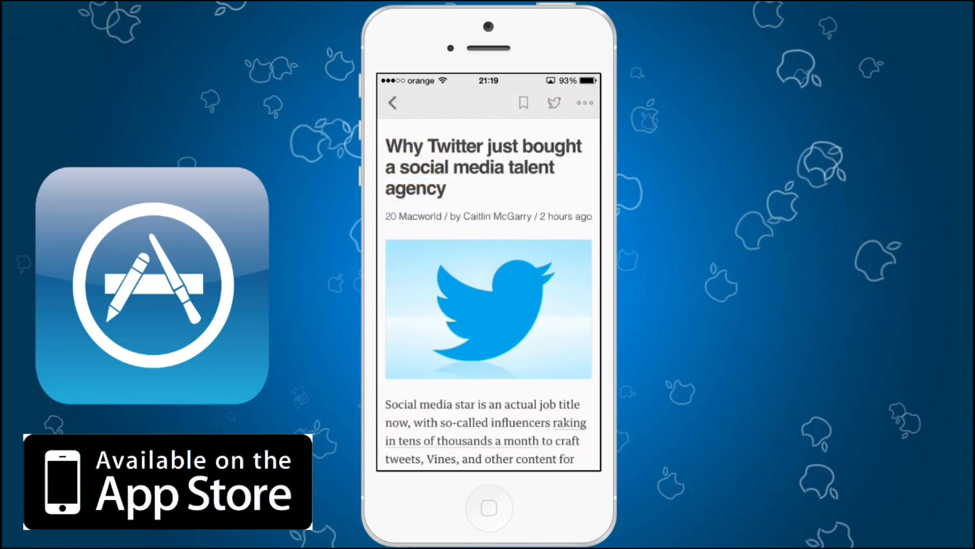
{"action": "scroll", "scroll_direction": "down", "scroll_amount": 3}
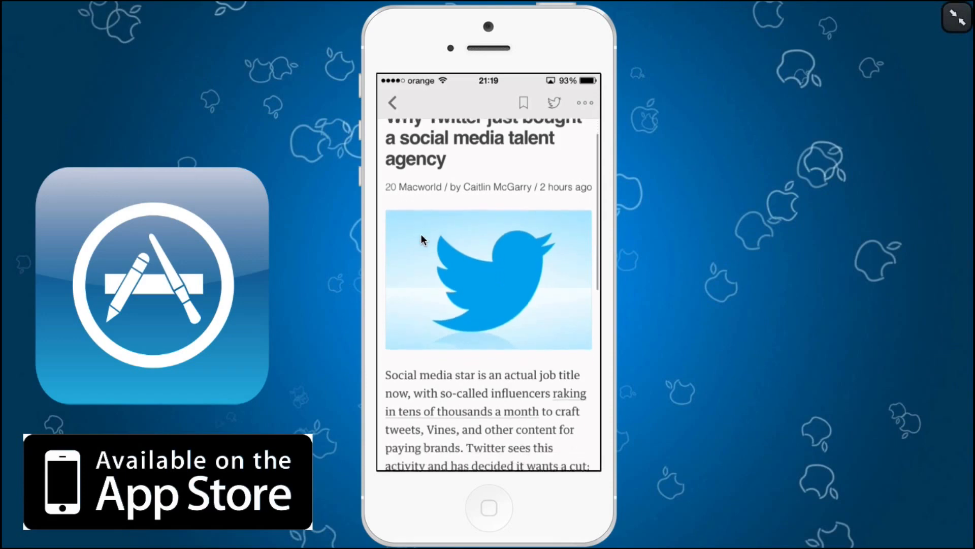
{"action": "scroll", "scroll_direction": "down", "scroll_amount": 3}
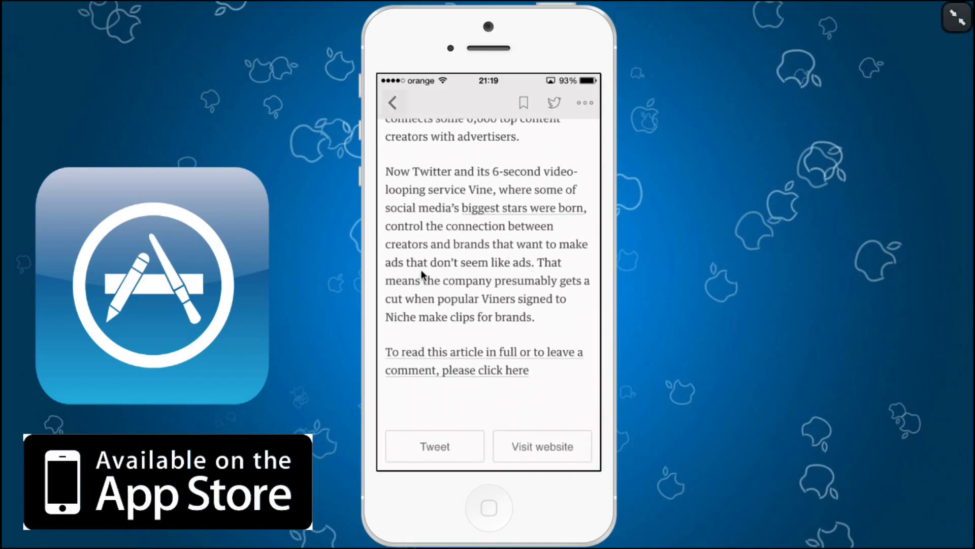
{"action": "left_click", "coordinate": [392, 102]}
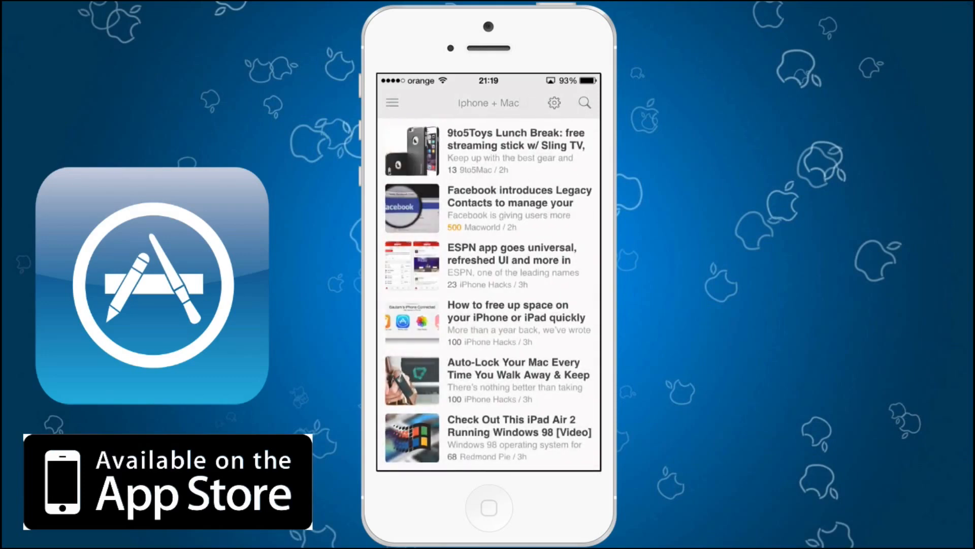
- Read the Windows 98 on iPad Air 2 story, go back, and reopen the sidebar
{"action": "left_click", "coordinate": [510, 432]}
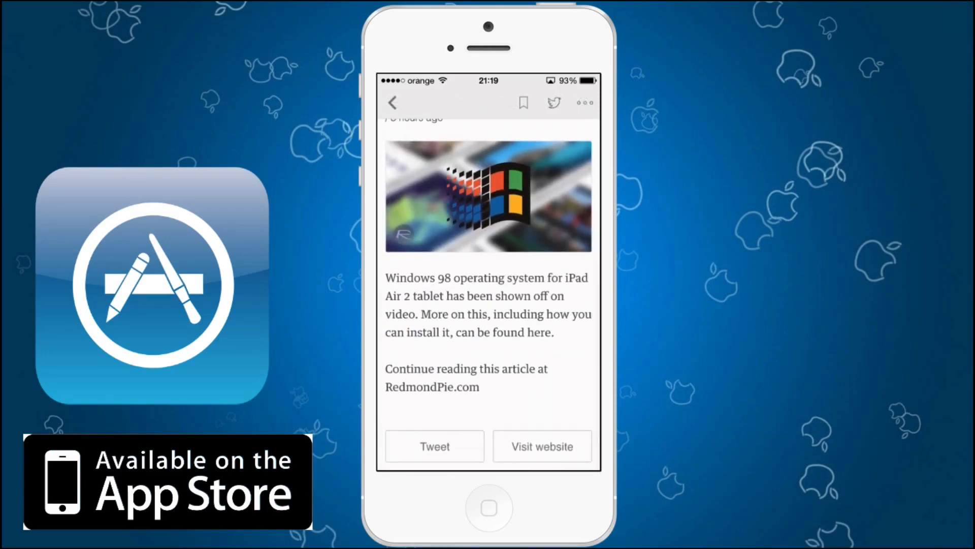
{"action": "scroll", "scroll_direction": "down", "scroll_amount": 3}
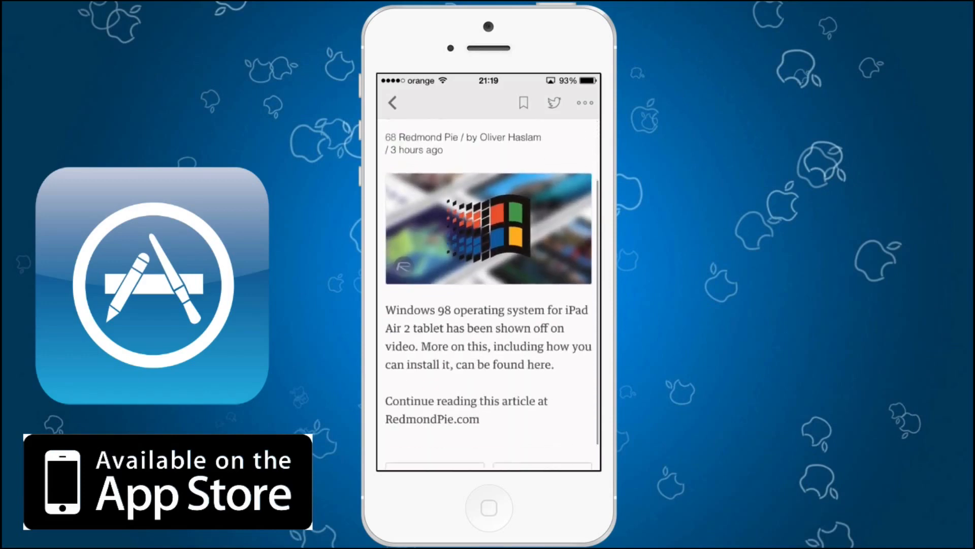
{"action": "left_click", "coordinate": [392, 102]}
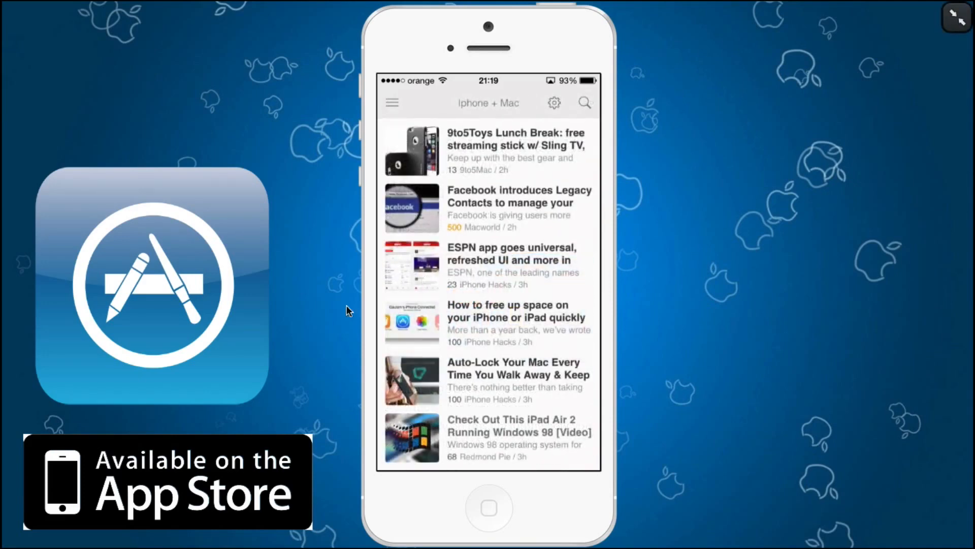
{"action": "mouse_move", "coordinate": [502, 297]}
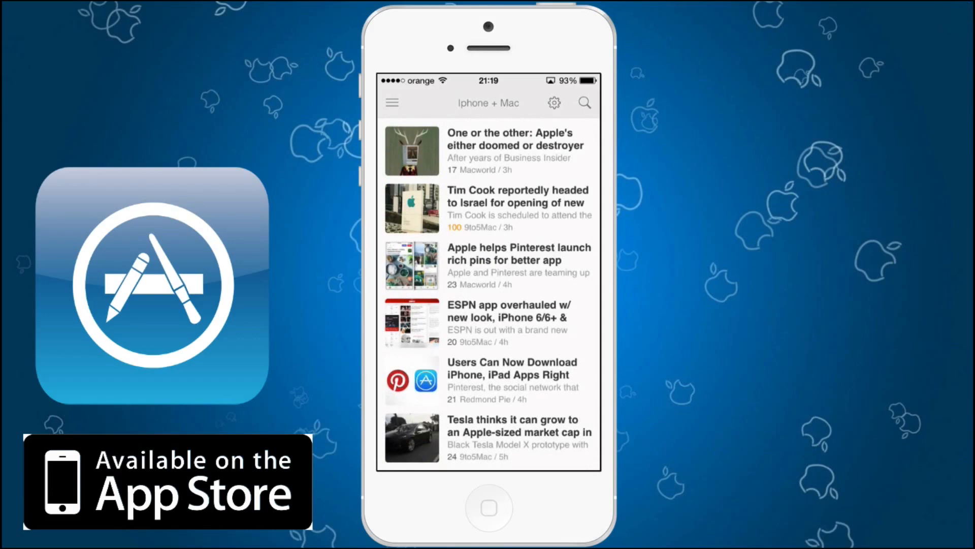
{"action": "left_click", "coordinate": [391, 103]}
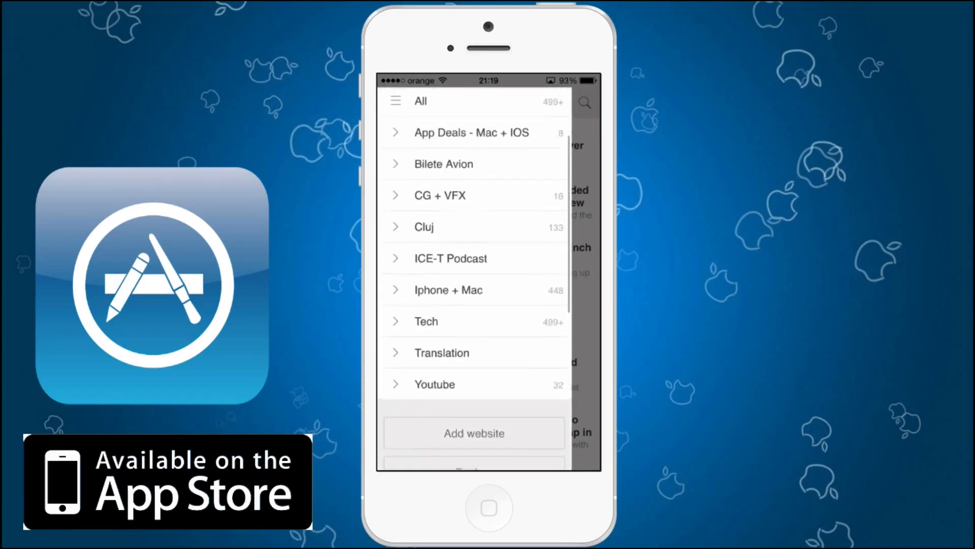
- Go to Explore and pick the Tech Starter Kit tile to see #tech sites
{"action": "scroll", "scroll_direction": "down", "scroll_amount": 3}
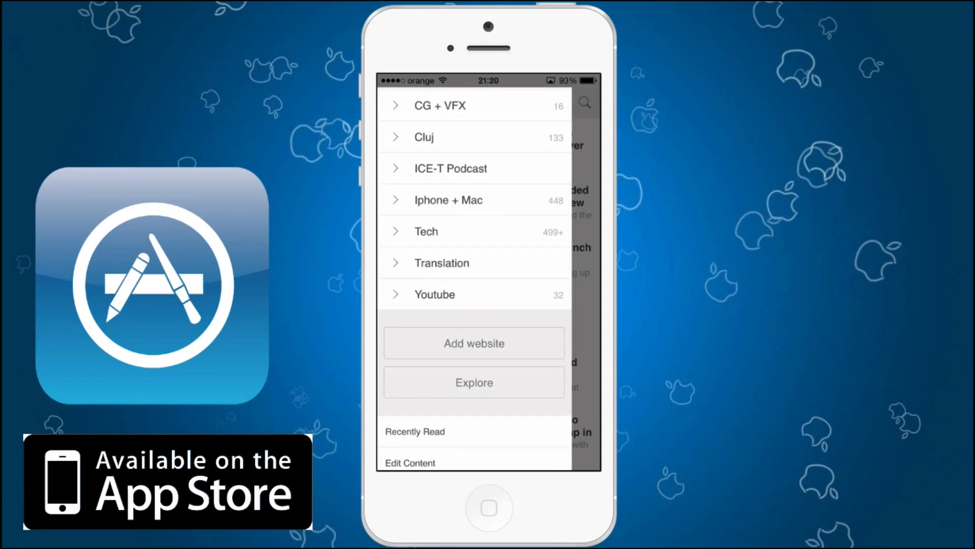
{"action": "left_click", "coordinate": [474, 382]}
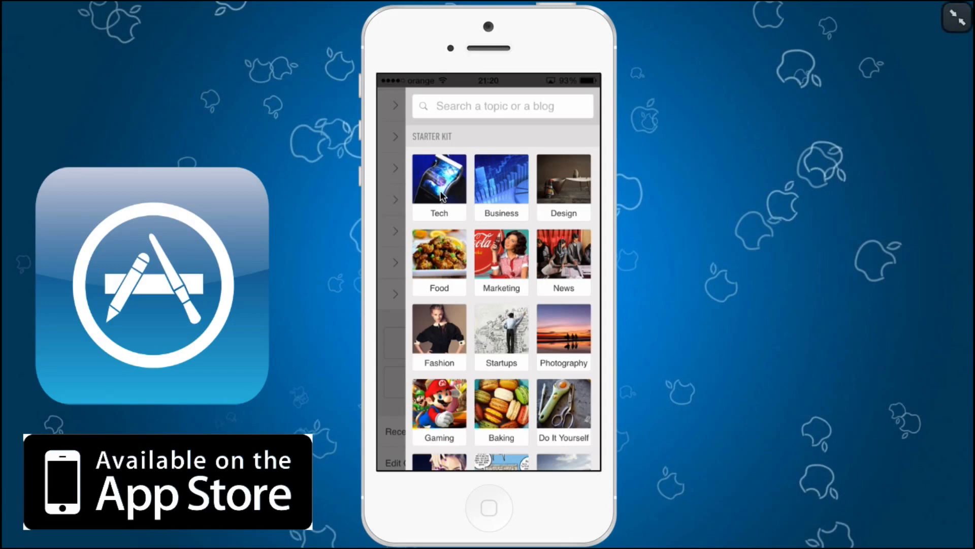
{"action": "left_click", "coordinate": [439, 183]}
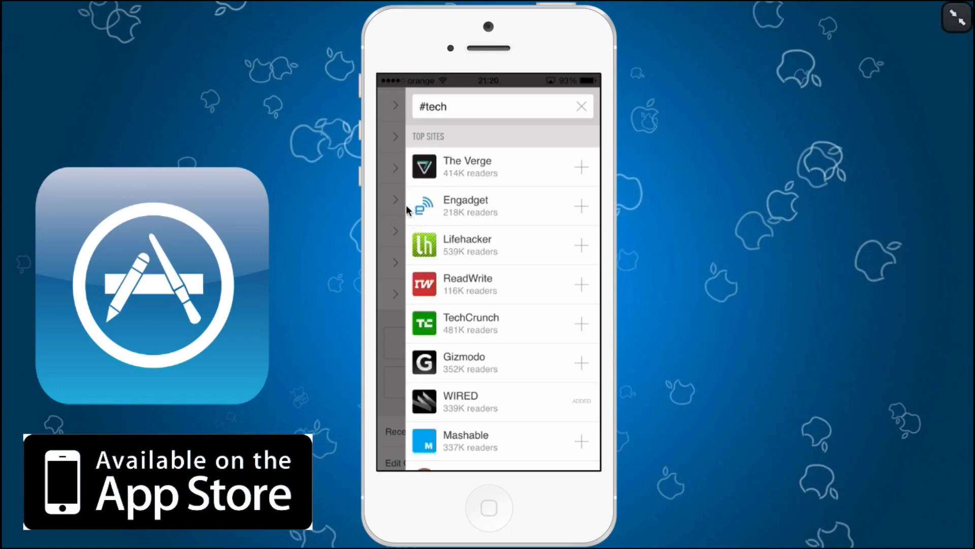
{"action": "mouse_move", "coordinate": [368, 193]}
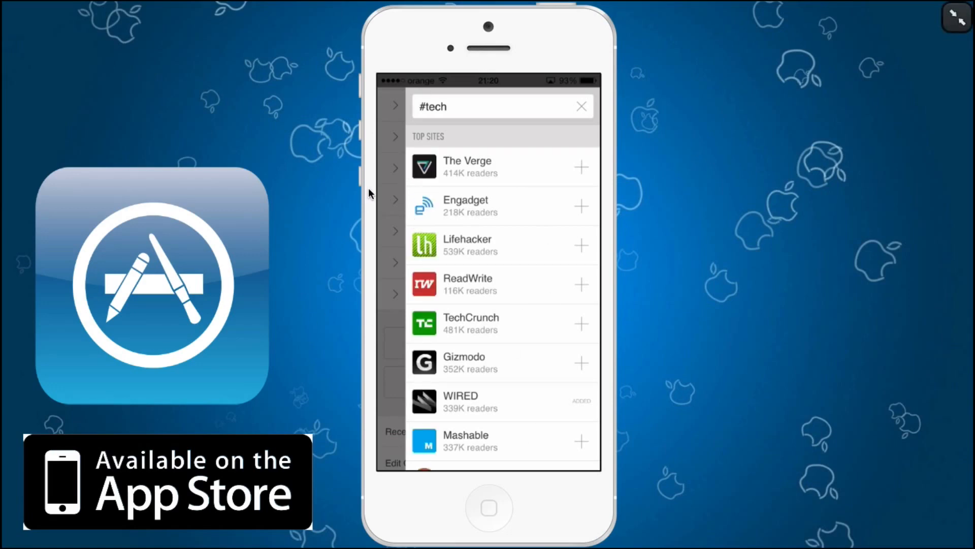
- Review the #tech Top Sites list and start adding The Verge to a collection
{"action": "scroll", "scroll_direction": "down", "scroll_amount": 3}
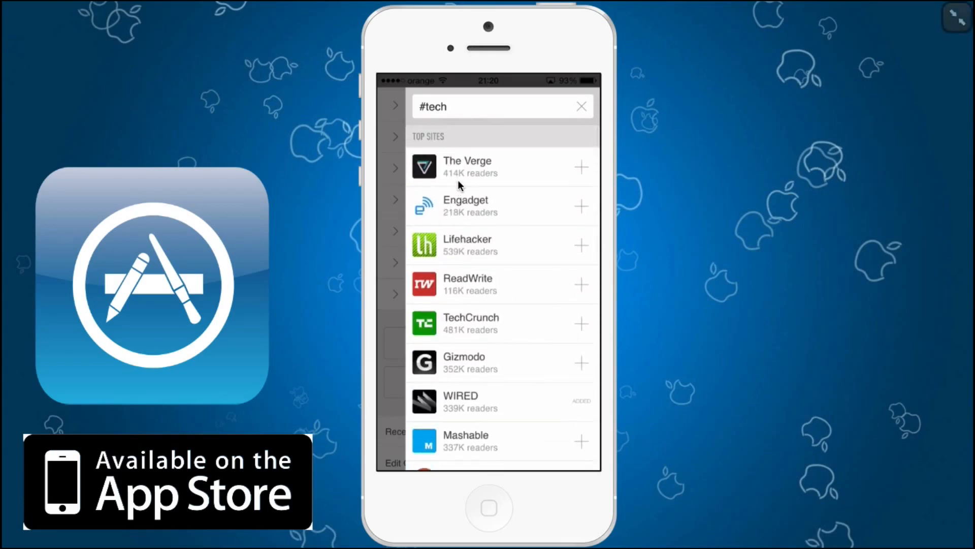
{"action": "mouse_move", "coordinate": [556, 186]}
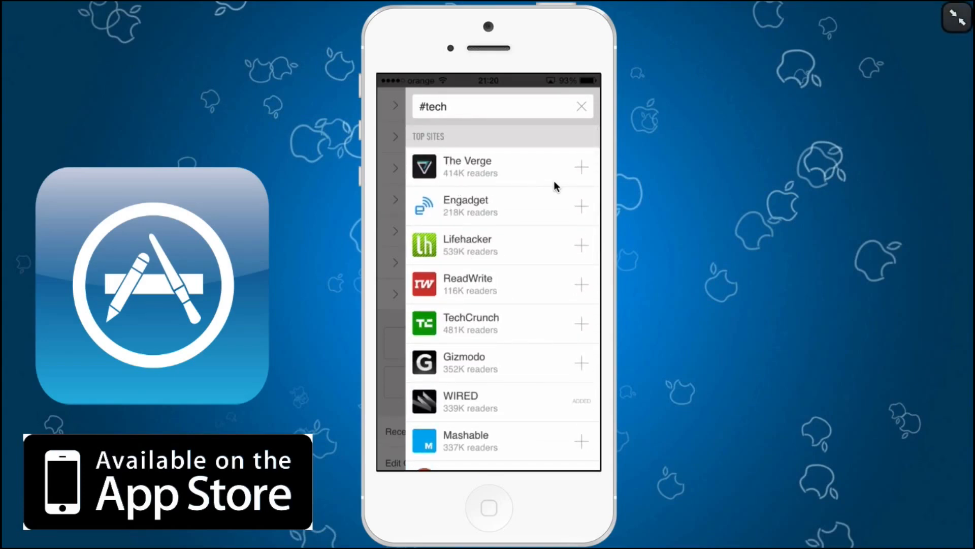
{"action": "left_click", "coordinate": [582, 167]}
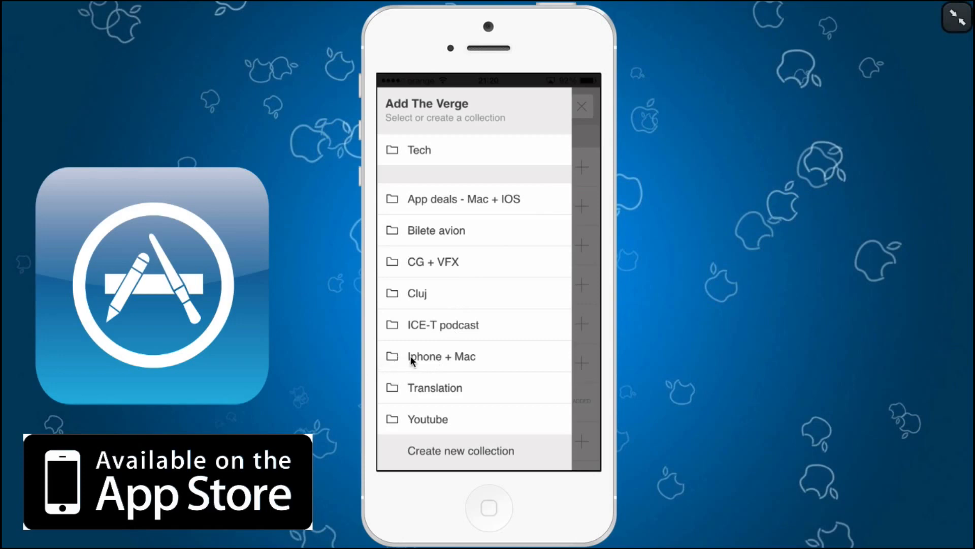
{"action": "mouse_move", "coordinate": [452, 333]}
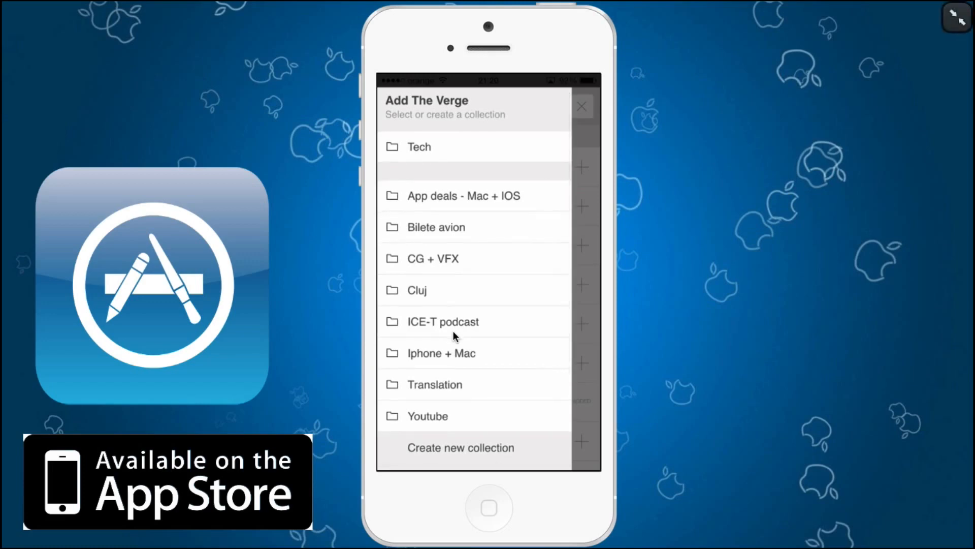
- Start a new collection for The Verge, to be named 'tech test'
{"action": "left_click", "coordinate": [460, 447]}
{"action": "type", "text": "tech test"}
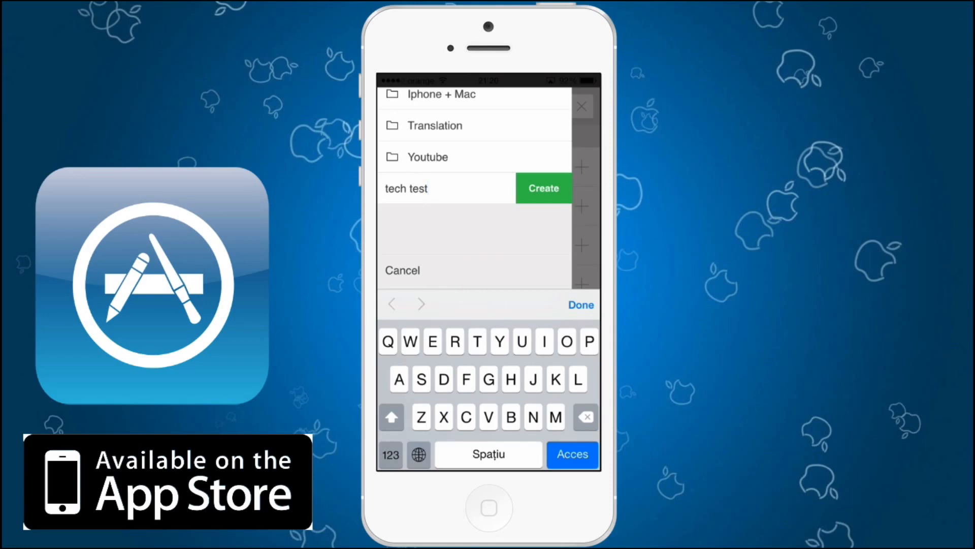
- Create the 'Tech Test' collection with The Verge and open it from the sidebar
{"action": "left_click", "coordinate": [543, 188]}
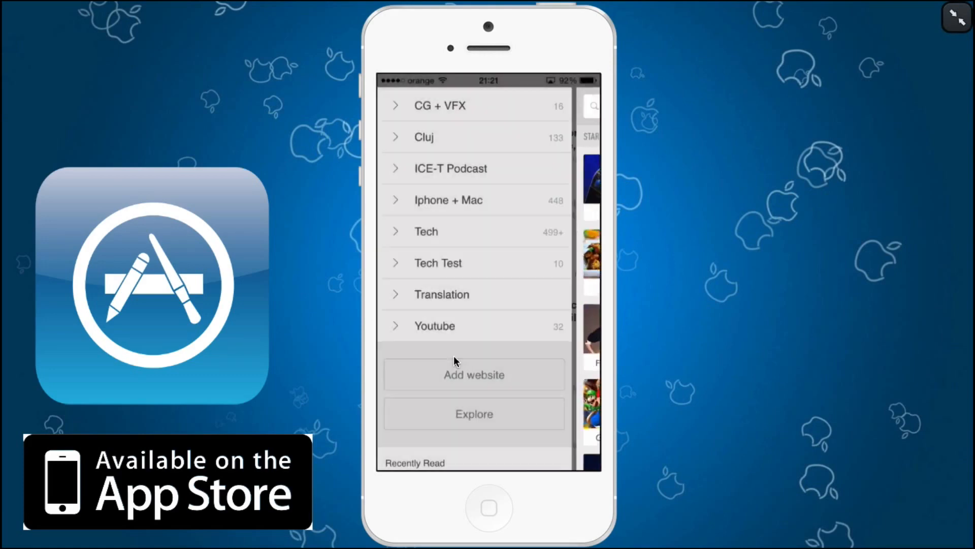
{"action": "left_click", "coordinate": [438, 263]}
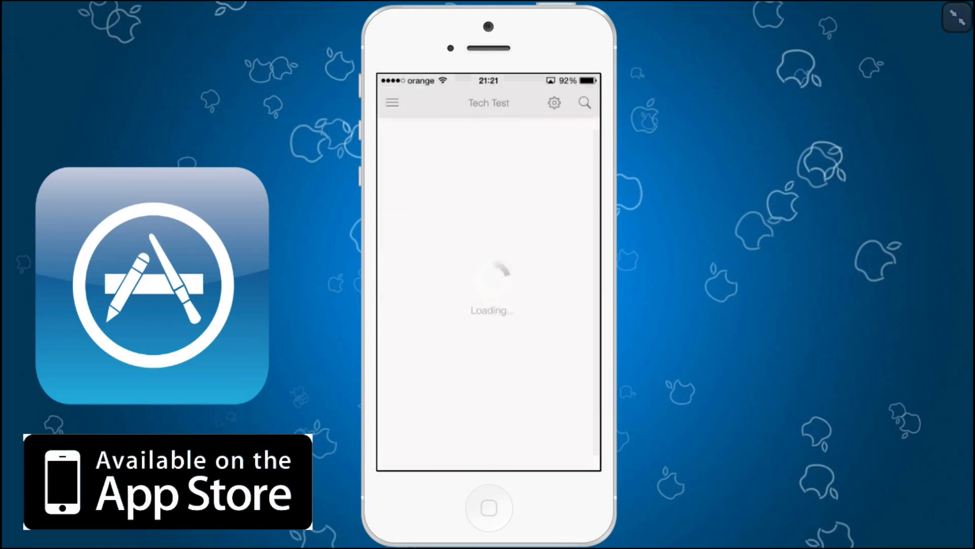